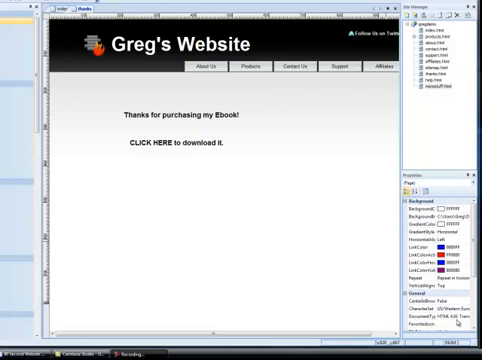
pyautogui.moveTo(318, 252)
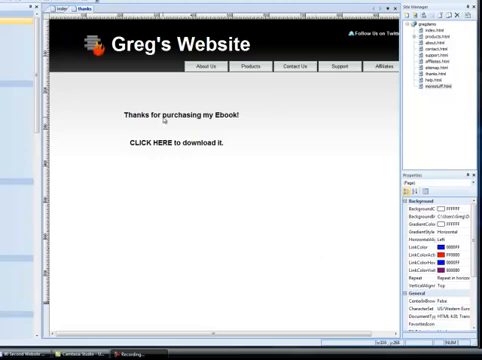
# Step: Insert the external file myebook.pdf from the Desktop into the gregdemo site files
pyautogui.click(176, 114)
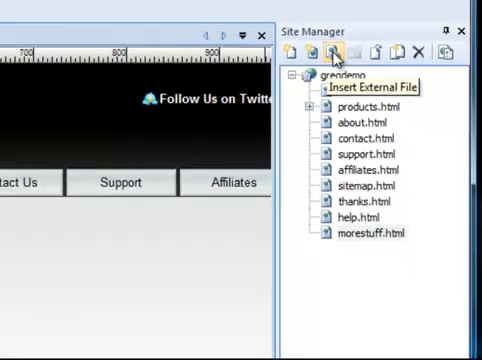
pyautogui.click(338, 52)
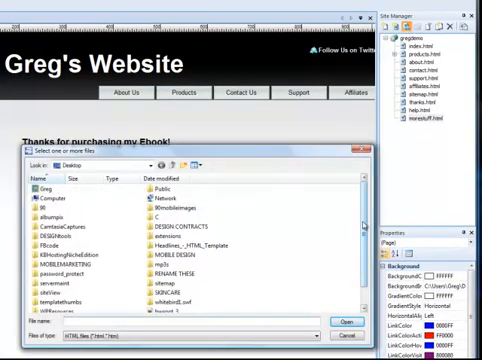
pyautogui.scroll(-3)
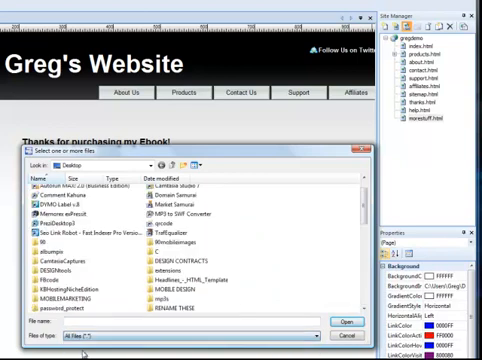
pyautogui.scroll(-3)
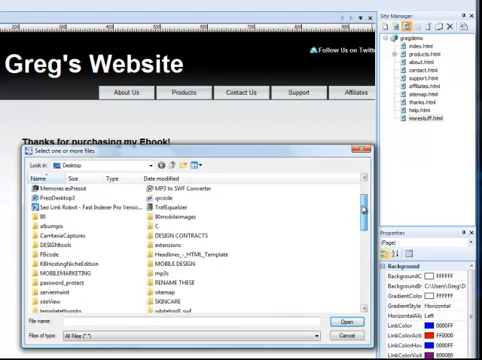
pyautogui.scroll(-3)
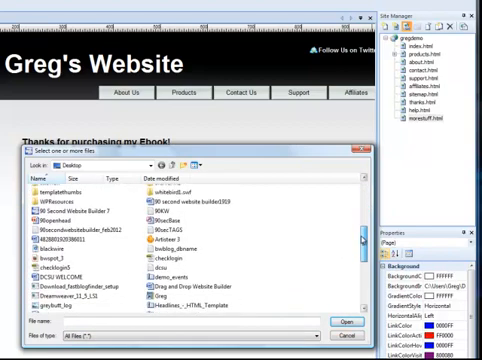
pyautogui.scroll(-3)
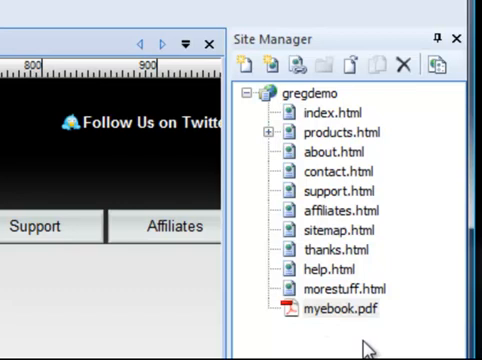
# Step: Bring up the Insert Hyperlink dialog for the 'CLICK HERE to download it' text
pyautogui.click(330, 314)
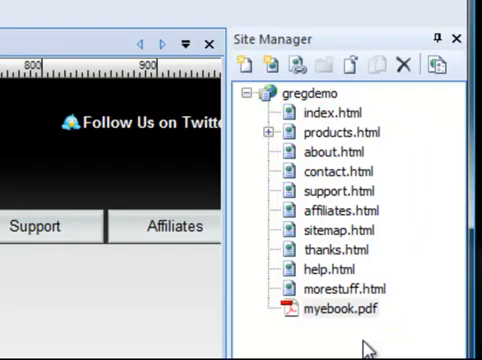
pyautogui.moveTo(360, 344)
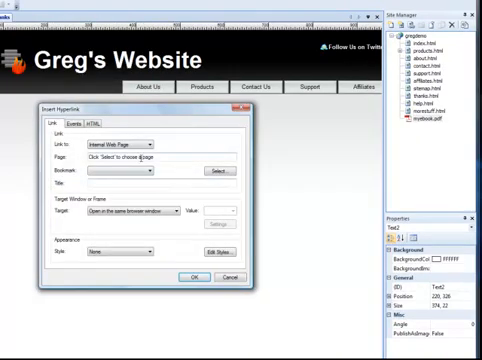
pyautogui.click(152, 142)
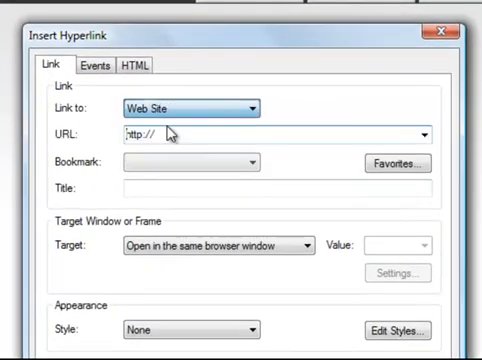
pyautogui.write('y')
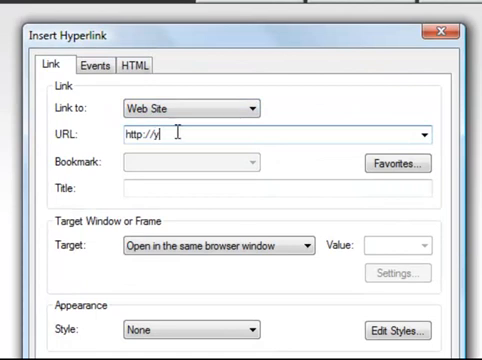
pyautogui.write('ourdomains')
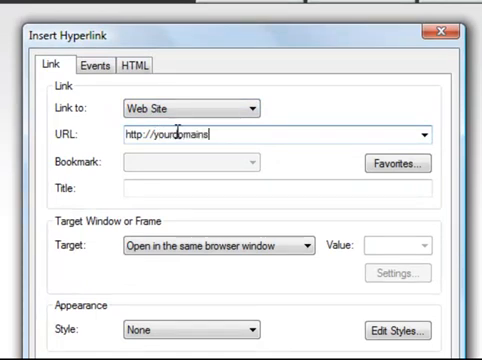
pyautogui.write('.com')
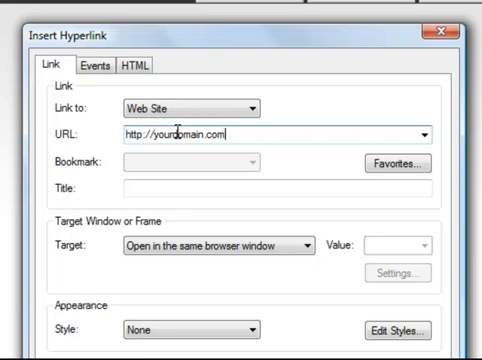
pyautogui.write('/')
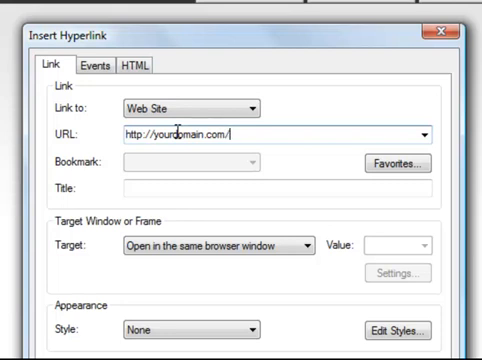
pyautogui.write('my')
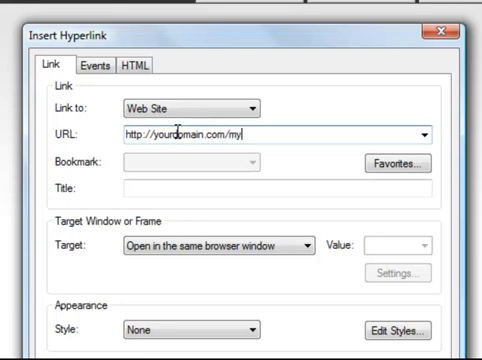
pyautogui.write('ebook.')
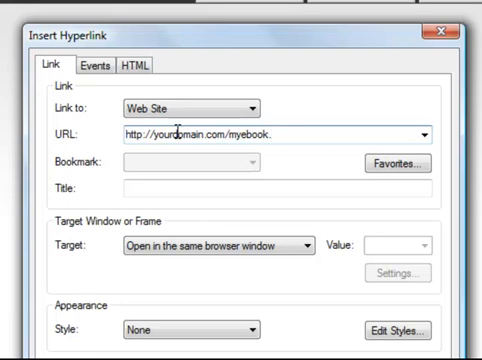
pyautogui.write('pdf')
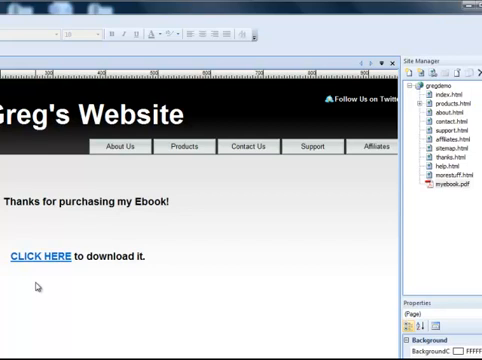
pyautogui.click(42, 256)
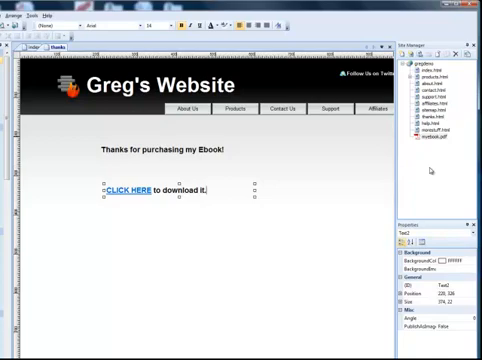
pyautogui.moveTo(448, 170)
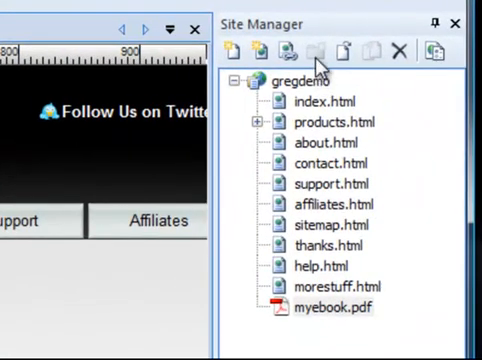
pyautogui.moveTo(322, 50)
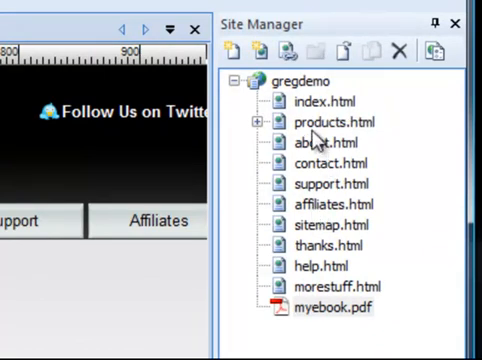
pyautogui.moveTo(356, 230)
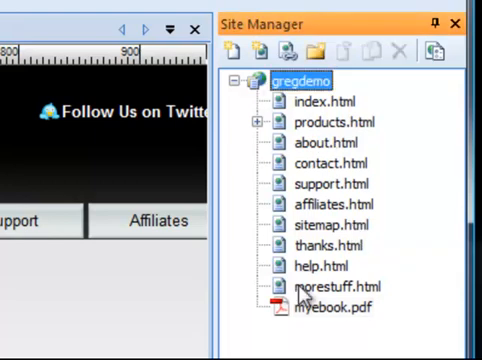
pyautogui.click(320, 50)
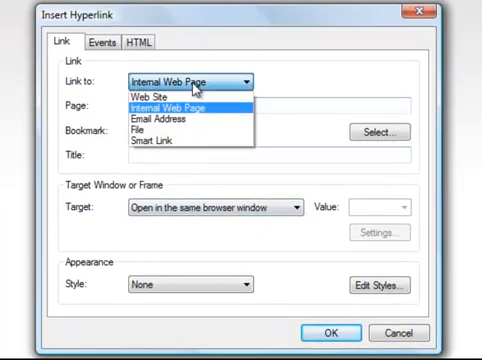
pyautogui.click(144, 94)
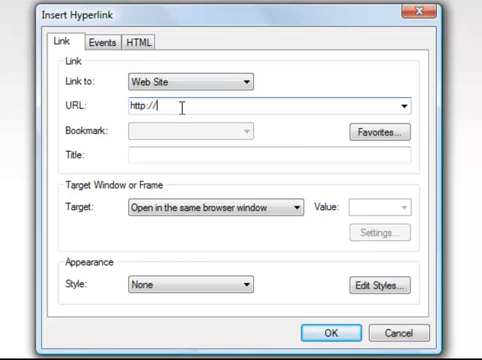
pyautogui.write('yourdomains')
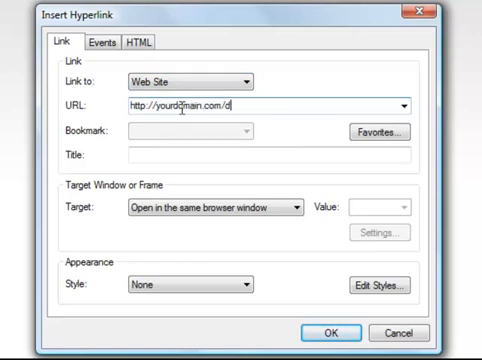
pyautogui.write('ownloads/')
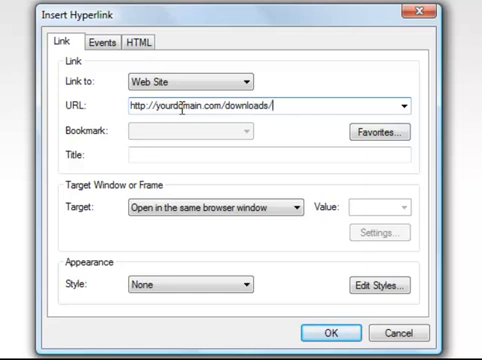
pyautogui.write('mye')
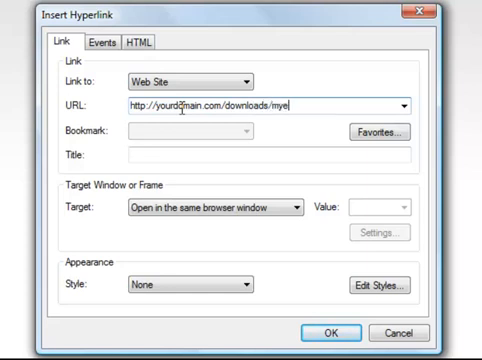
pyautogui.write('book.p')
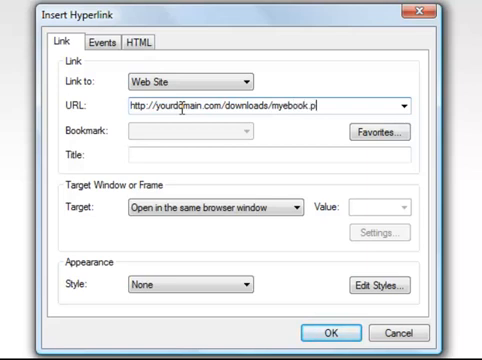
pyautogui.write('df')
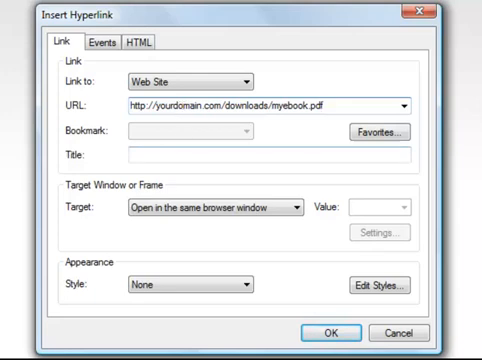
pyautogui.click(324, 332)
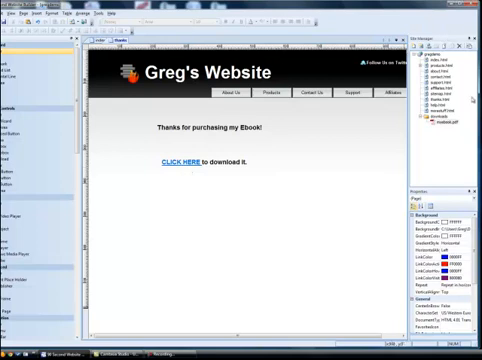
pyautogui.moveTo(292, 160)
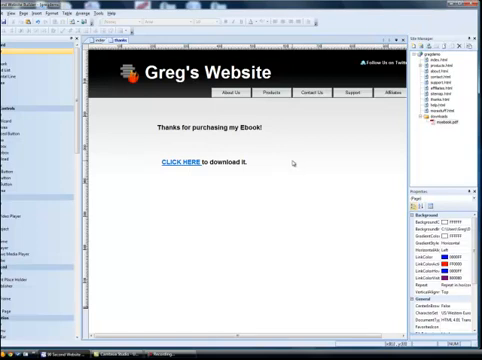